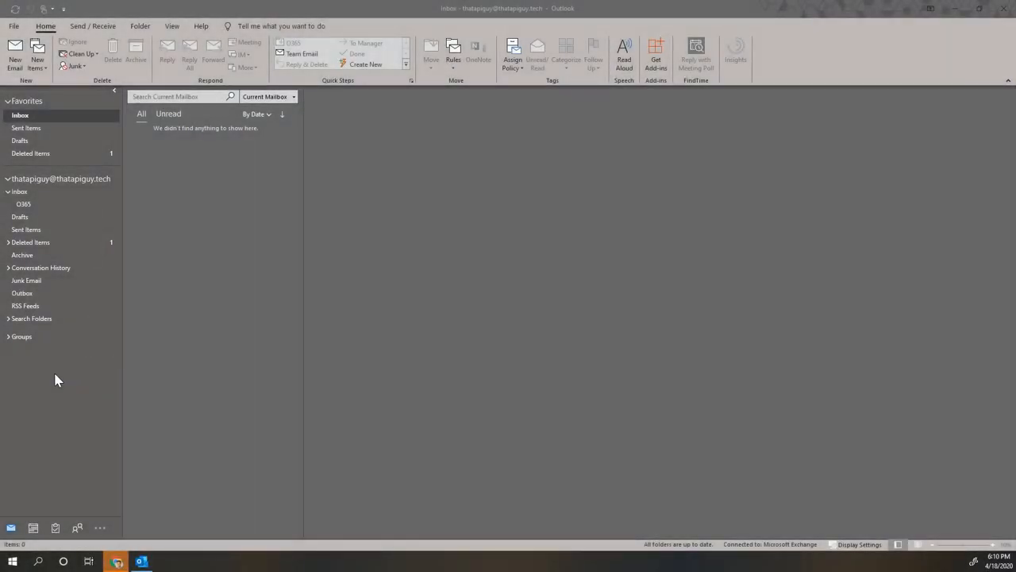
{"action": "mouse_move", "coordinate": [202, 169]}
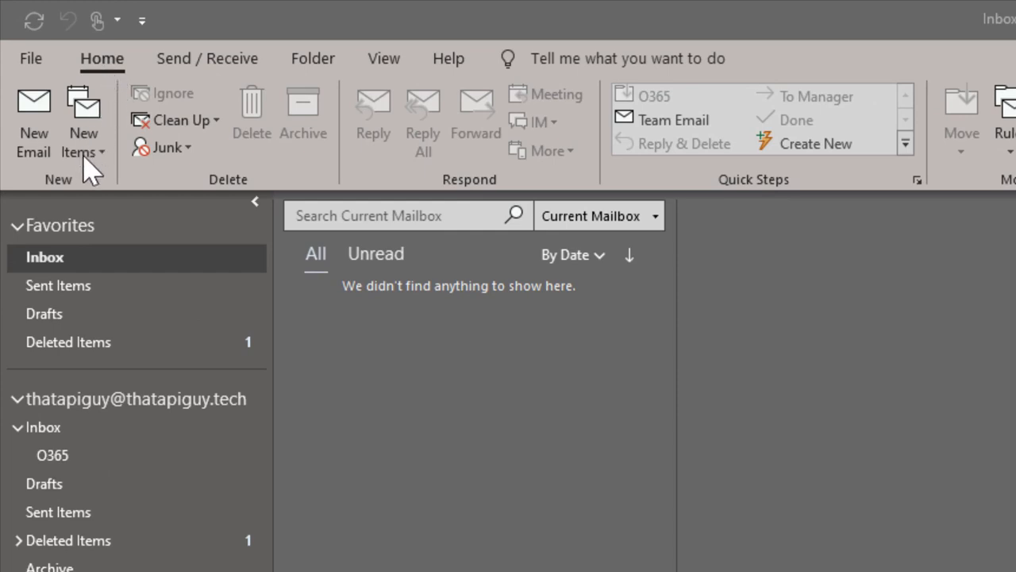
{"action": "mouse_move", "coordinate": [91, 162]}
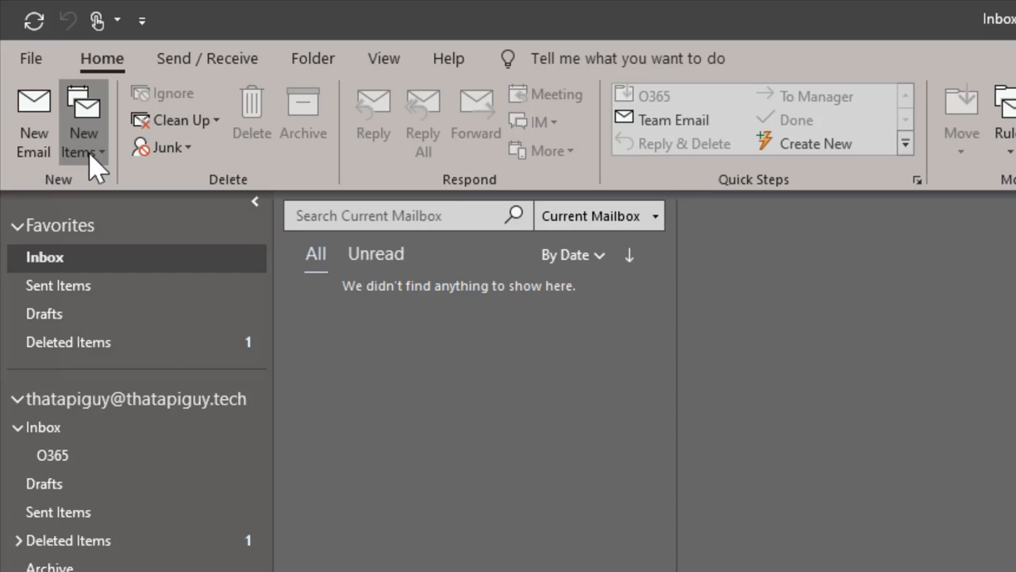
Open the New Items dropdown on the Home tab
{"action": "left_click", "coordinate": [83, 131]}
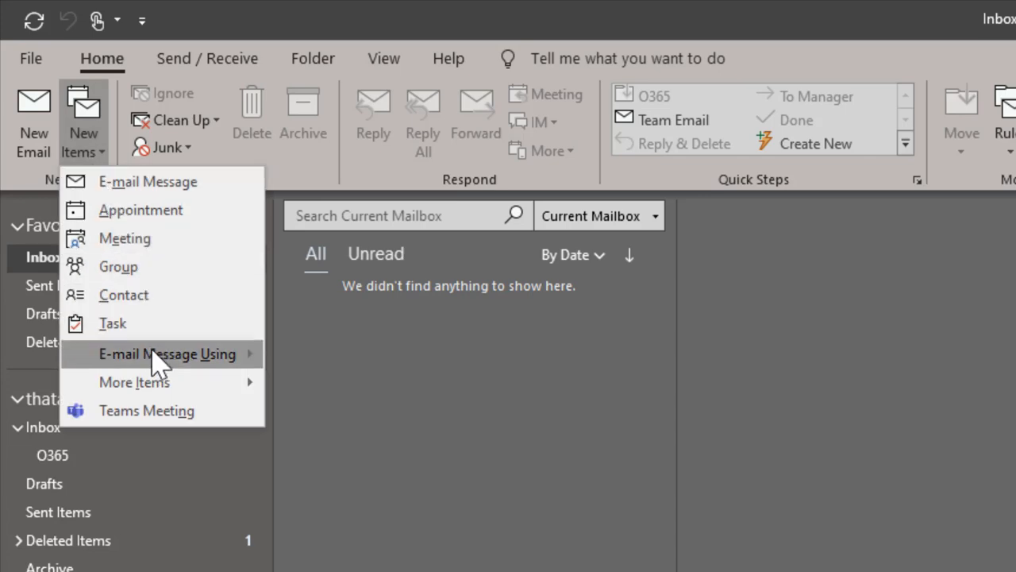
{"action": "mouse_move", "coordinate": [146, 410]}
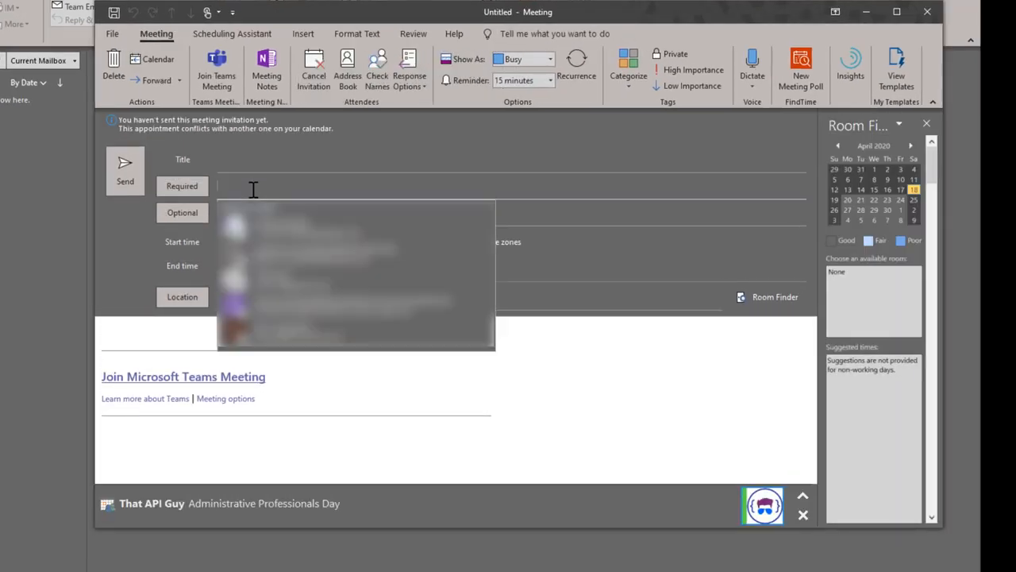
Add That API Guy as required attendee and title the meeting 'Test Meeting'
{"action": "type", "text": "that"}
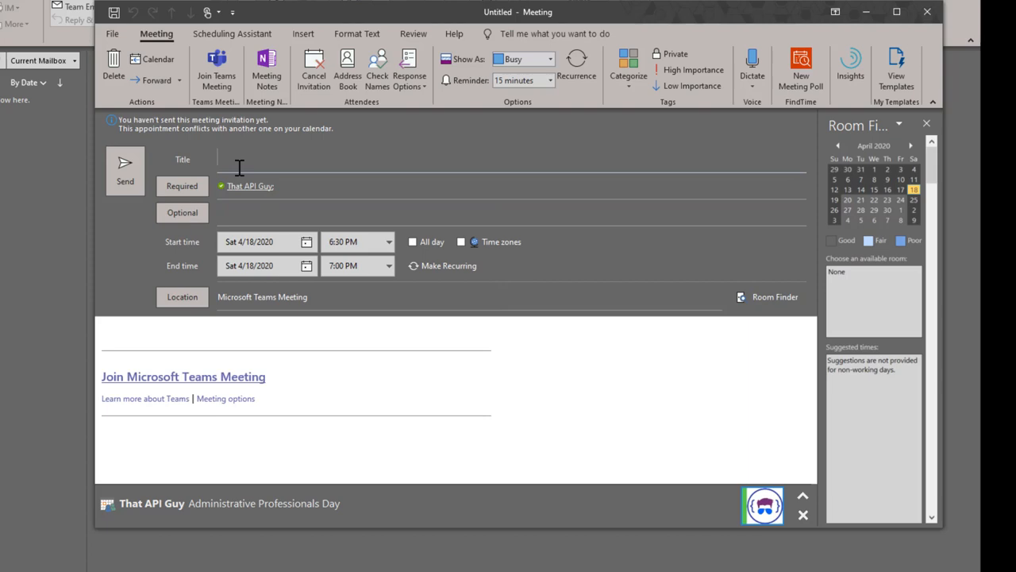
{"action": "type", "text": "Te"}
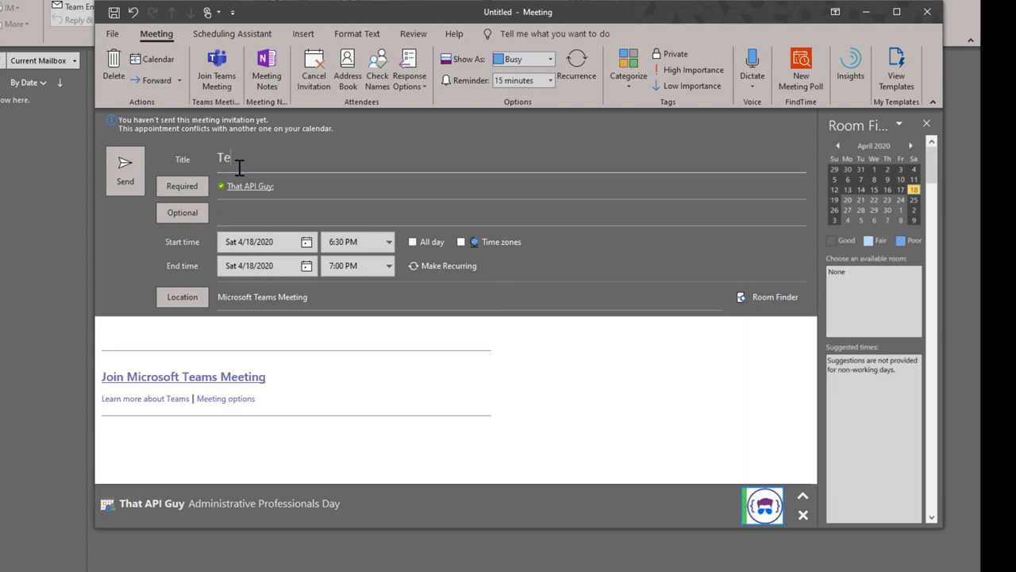
{"action": "type", "text": "st Meeting"}
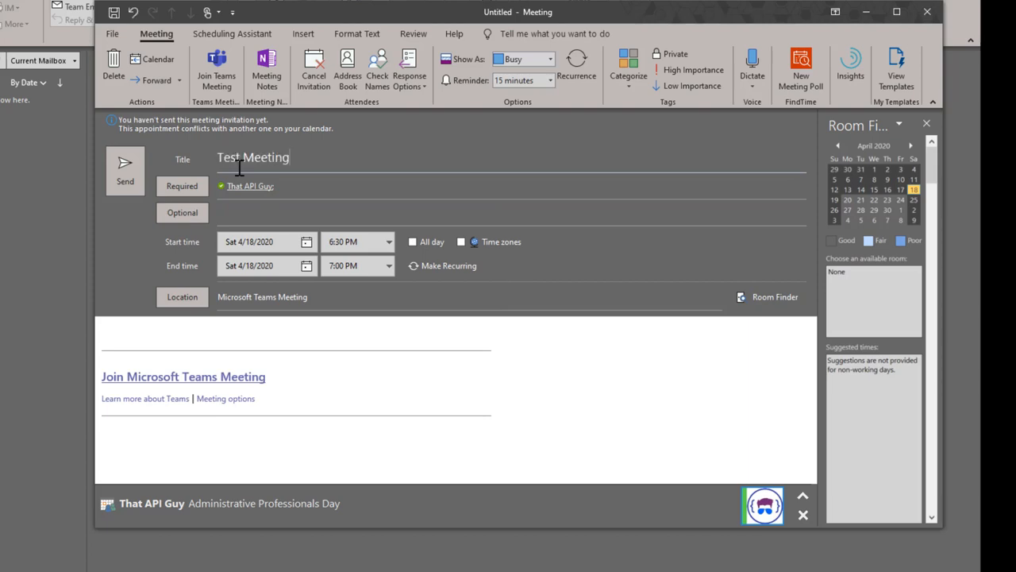